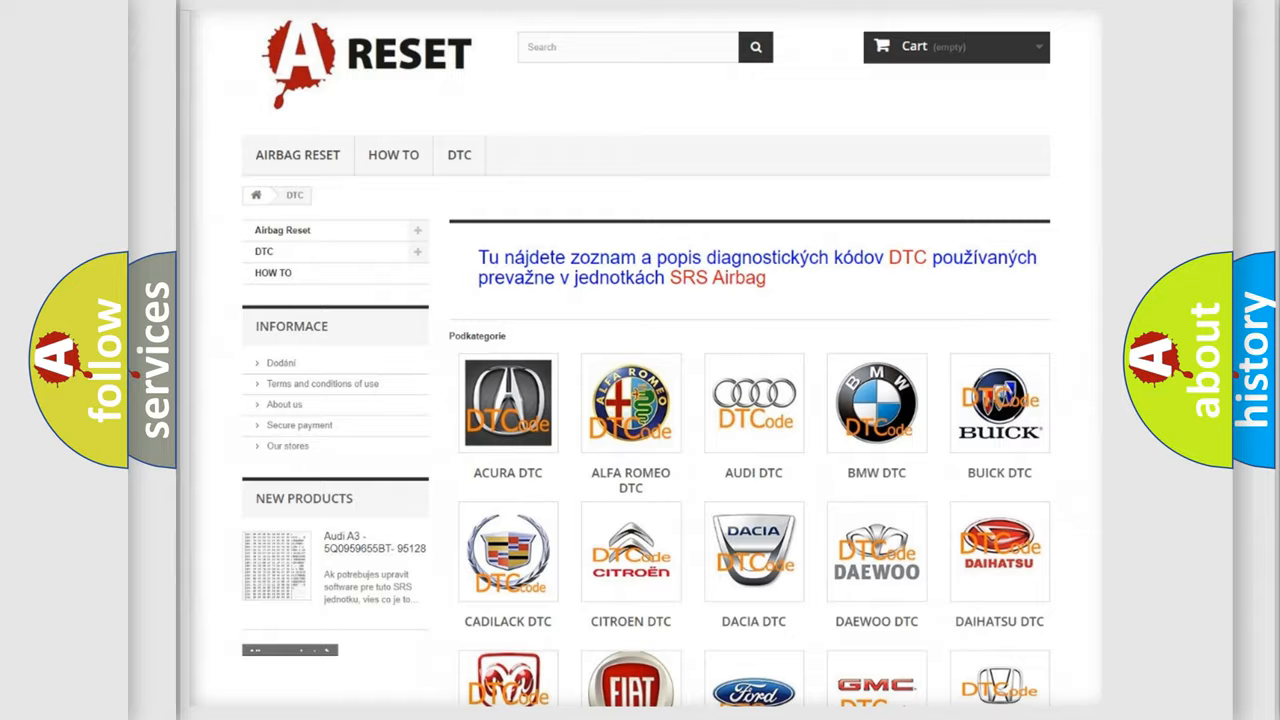
Step: Open Jeep DTC from the car-make grid and scroll through its code list
{"action": "scroll", "scroll_direction": "down", "scroll_amount": 3}
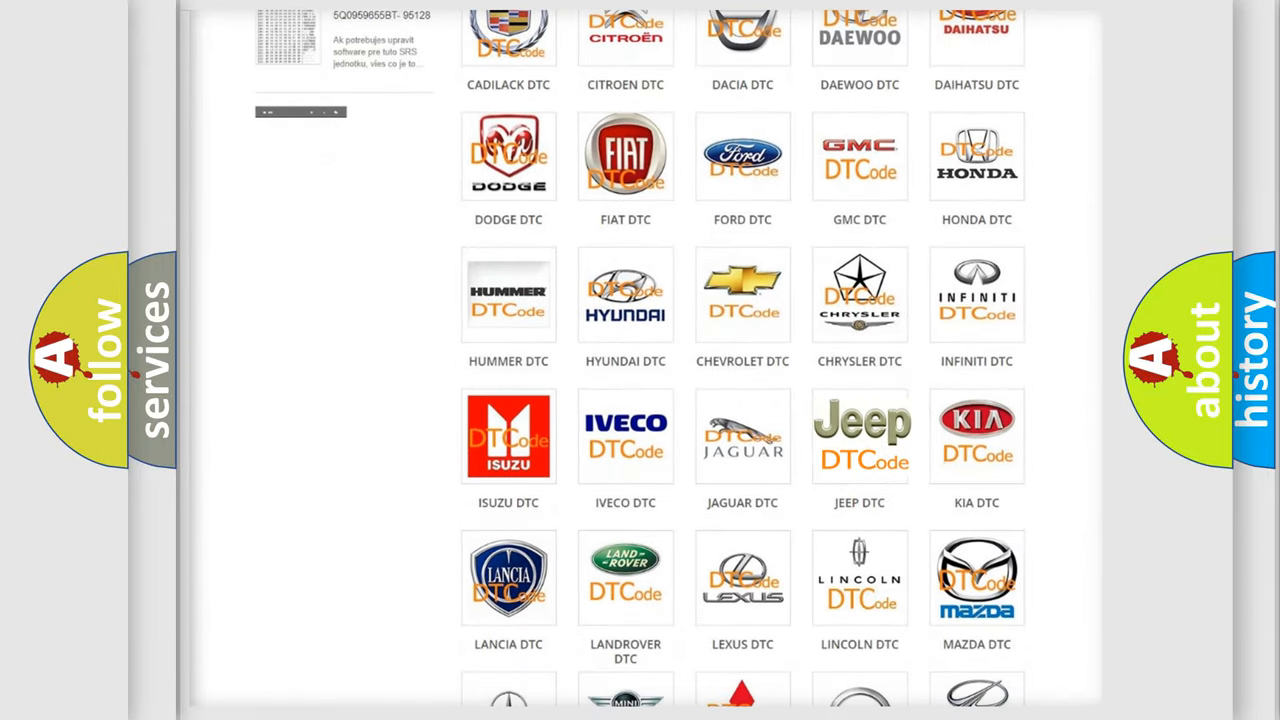
{"action": "left_click", "coordinate": [859, 436]}
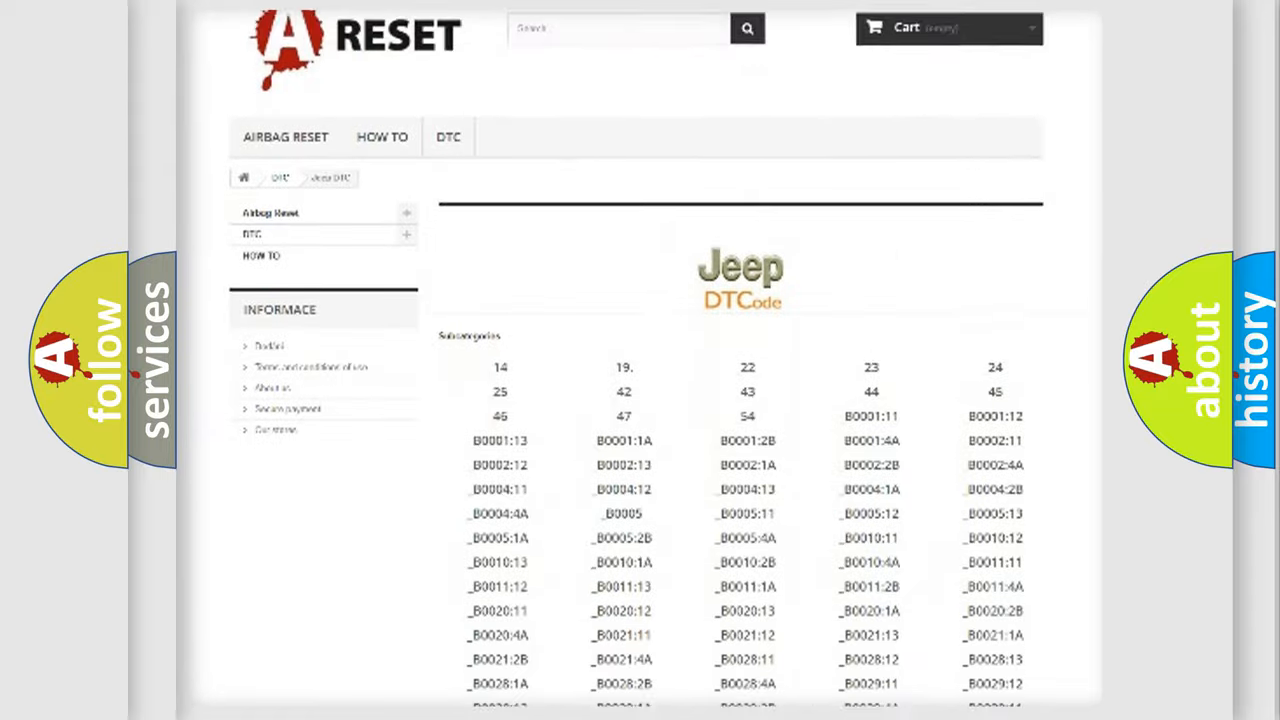
{"action": "scroll", "scroll_direction": "down", "scroll_amount": 3}
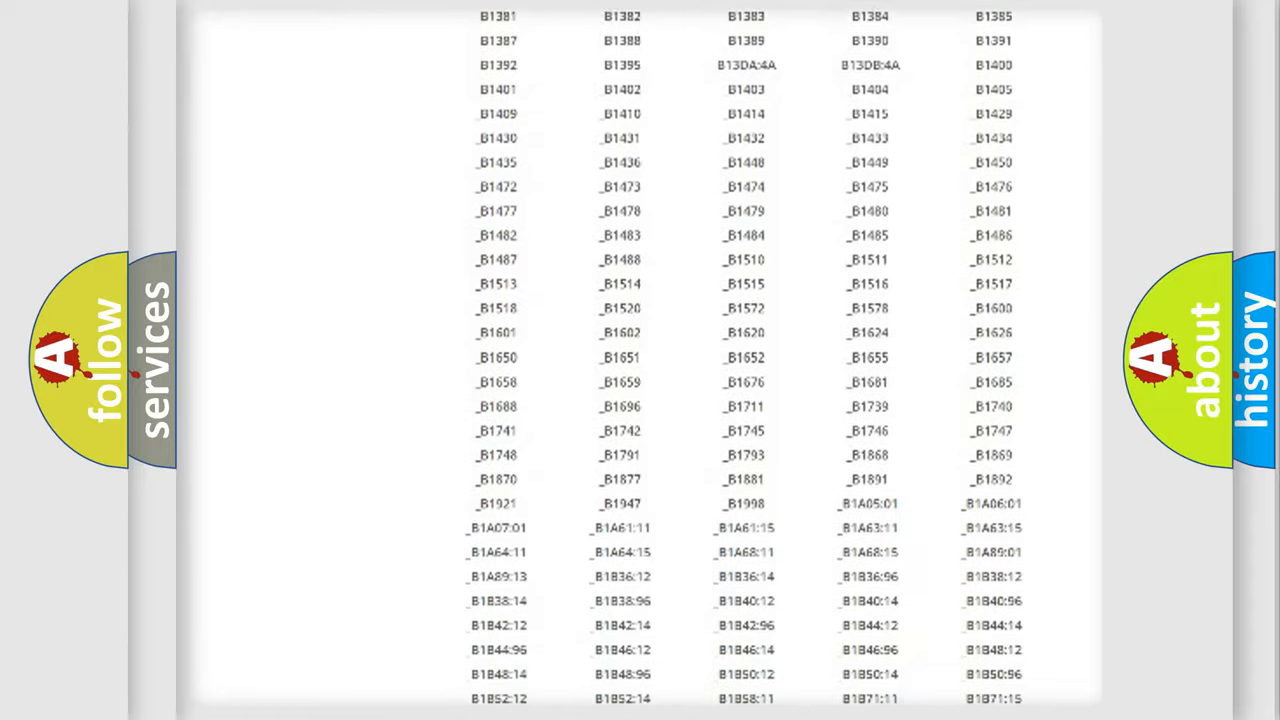
{"action": "scroll", "scroll_direction": "up", "scroll_amount": 3}
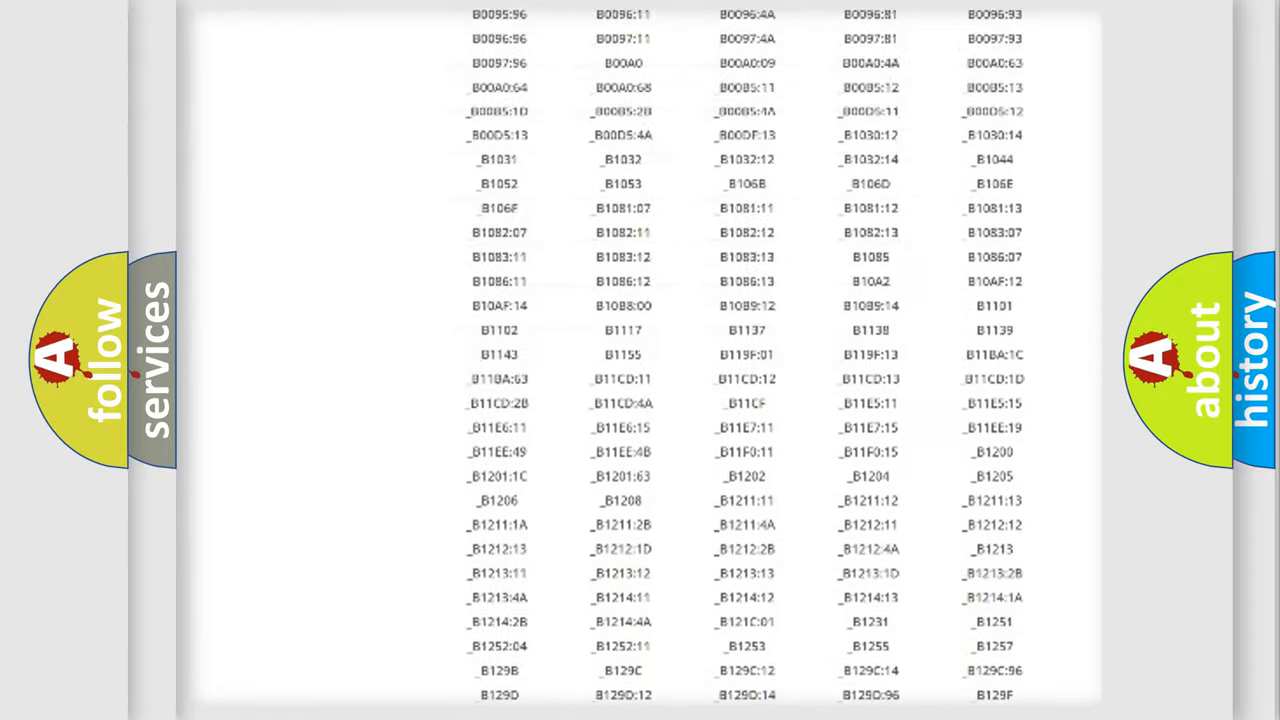
{"action": "scroll", "scroll_direction": "up", "scroll_amount": 3}
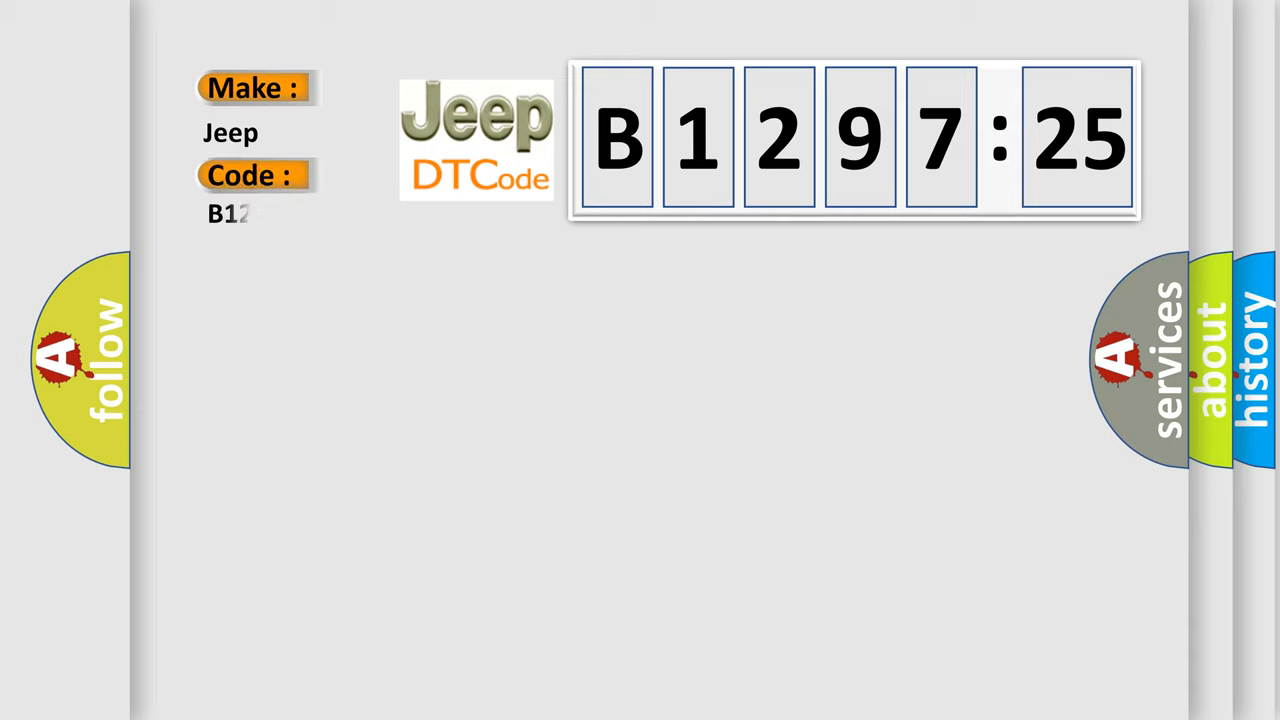
Step: Enter the remaining digits 9725 so the Jeep code reads B129725
{"action": "type", "text": "9725"}
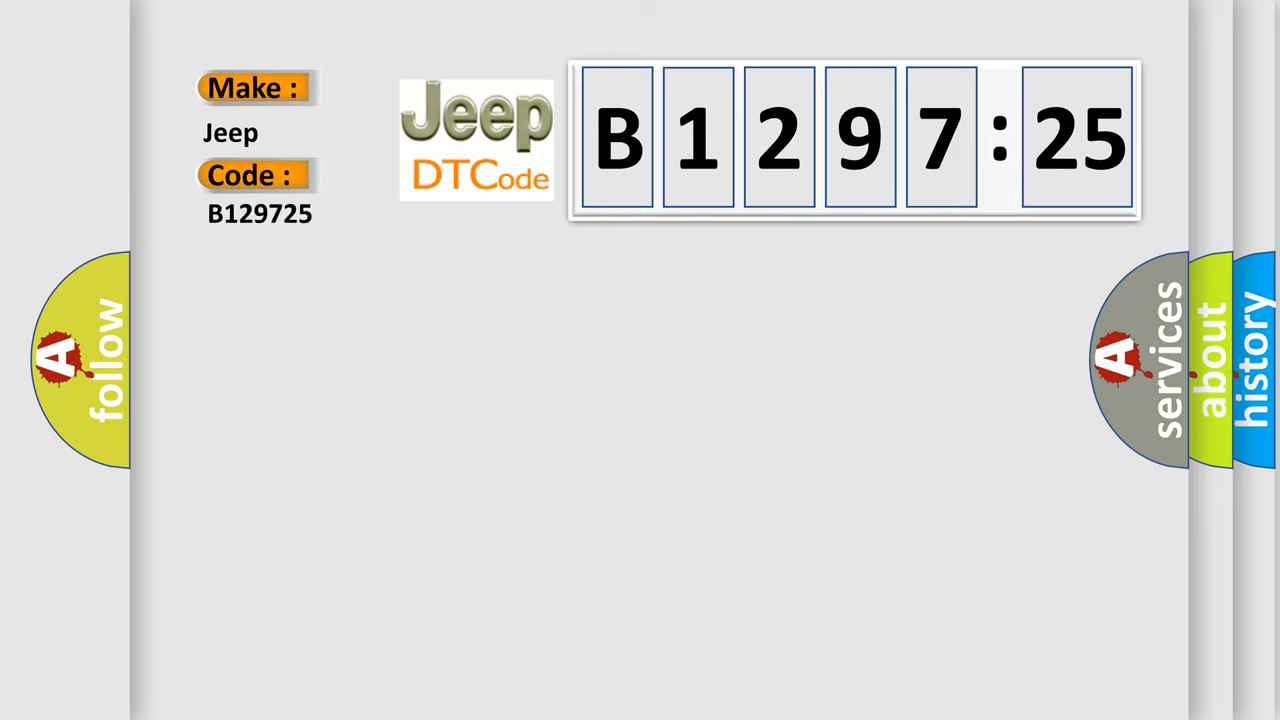